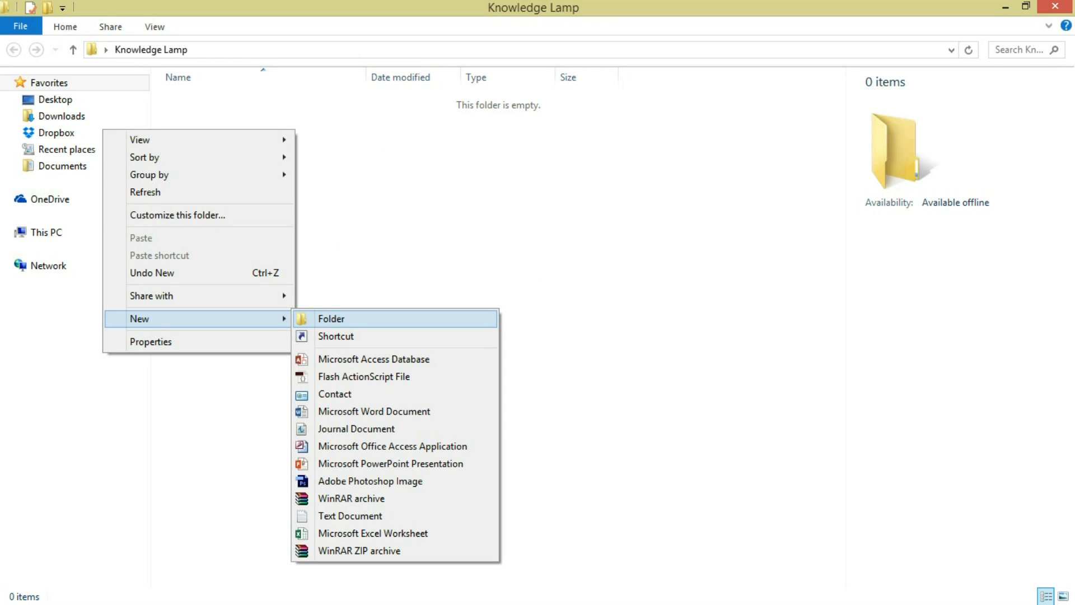
# - Create a new empty folder named 'lock me' inside Knowledge Lamp
pyautogui.click(335, 318)
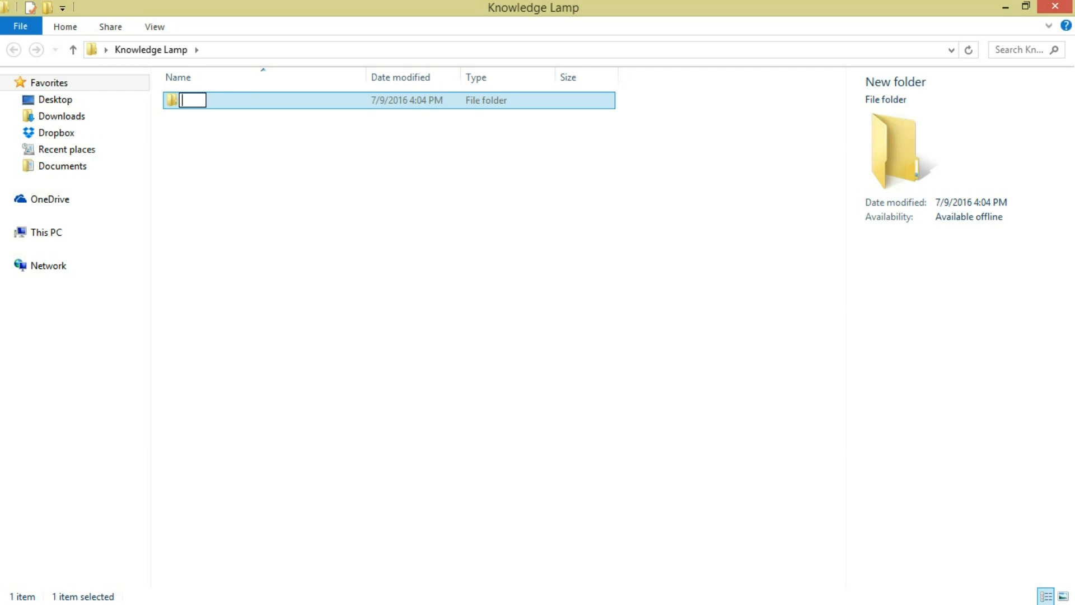
pyautogui.write('lock me')
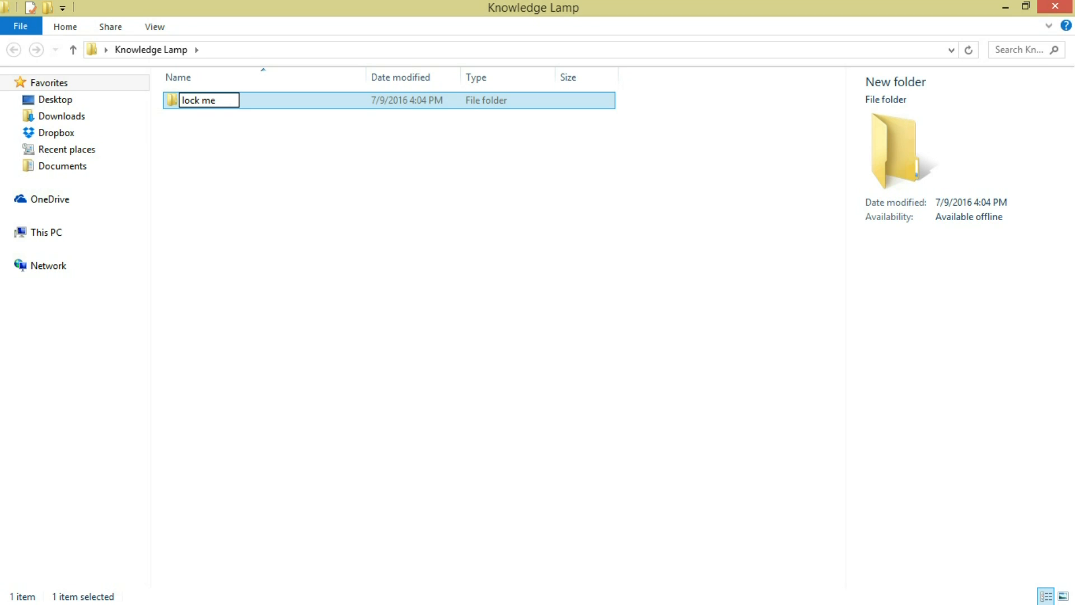
pyautogui.press('Enter')
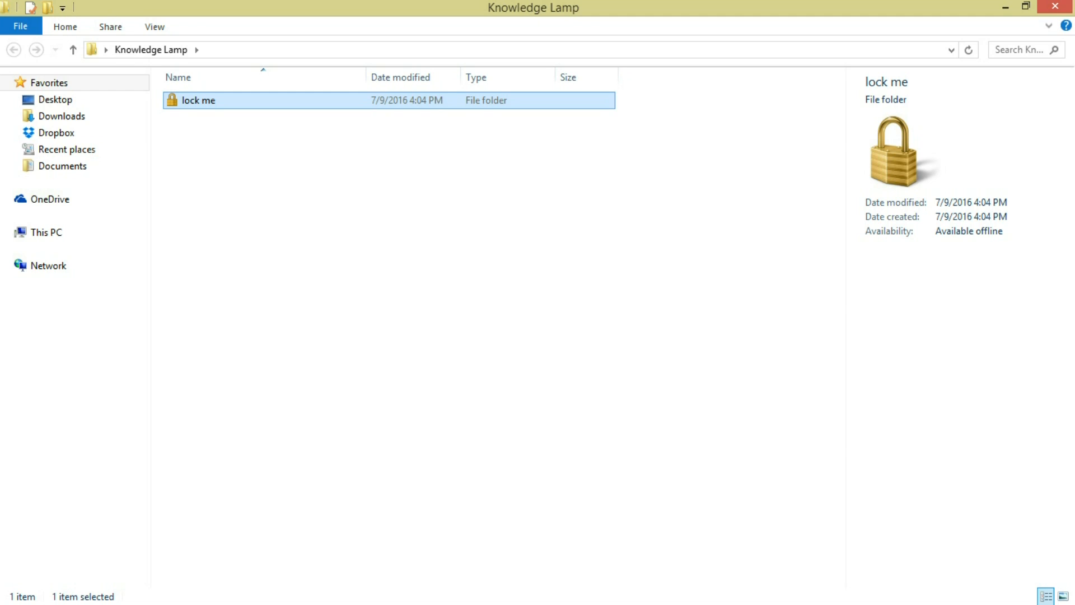
# - Reach the Folder Options dialog from the View ribbon's Options menu
pyautogui.press('alt')
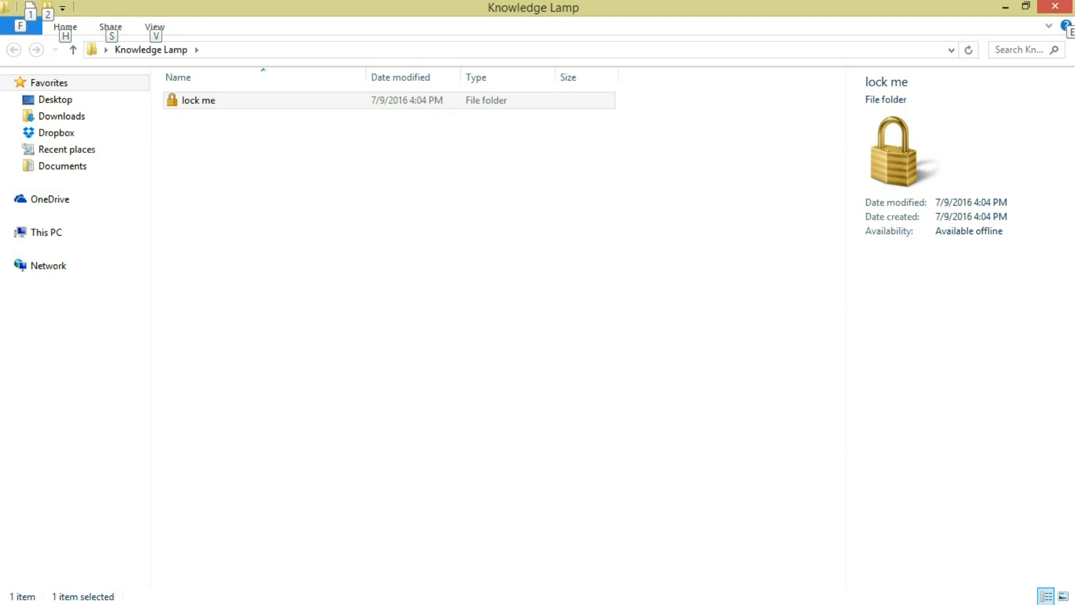
pyautogui.click(155, 27)
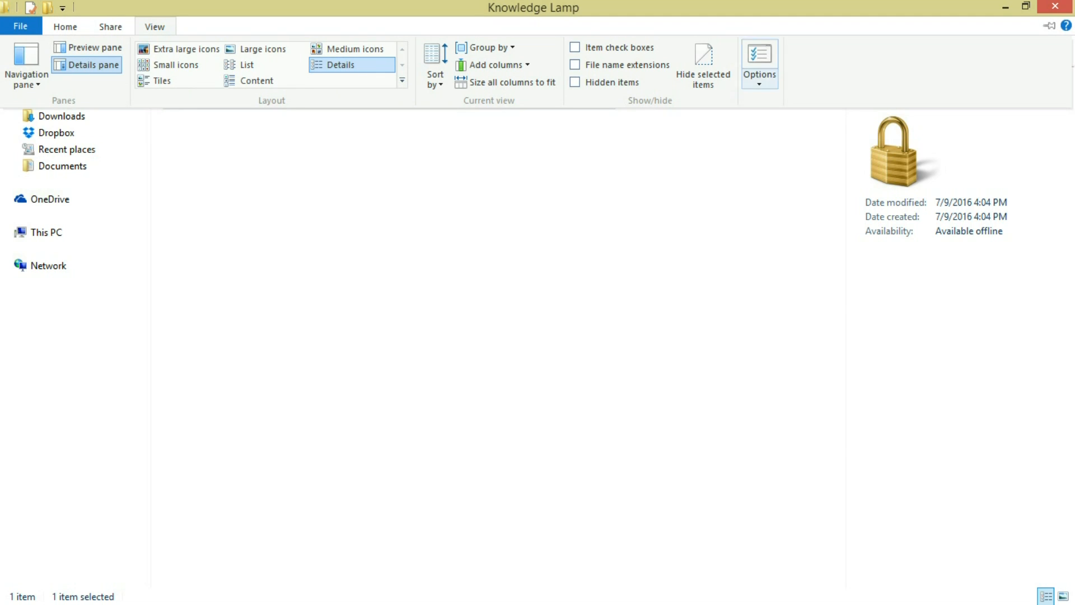
pyautogui.click(759, 58)
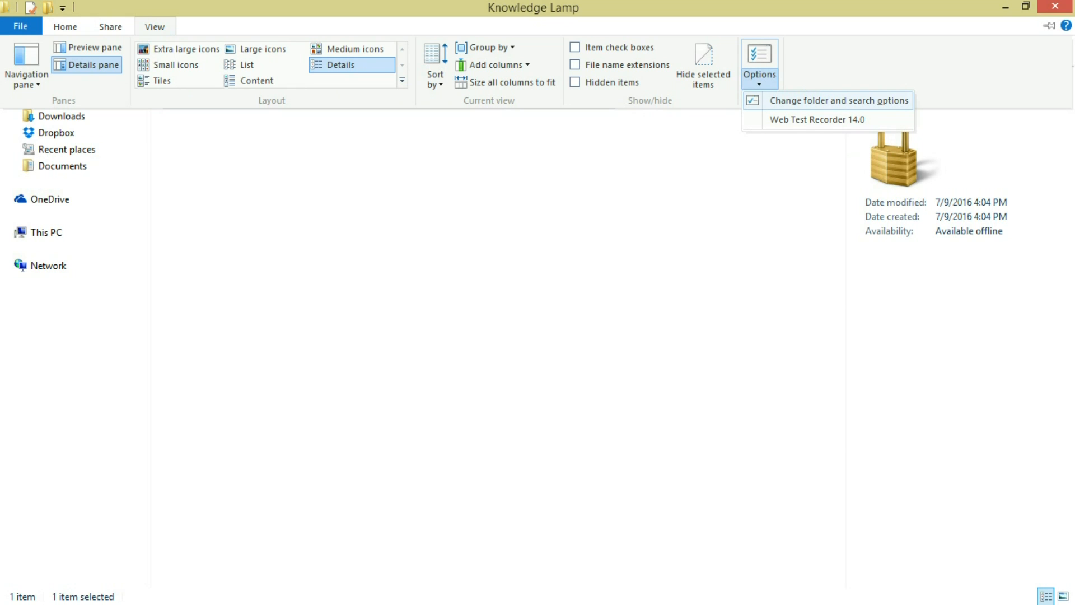
pyautogui.click(840, 100)
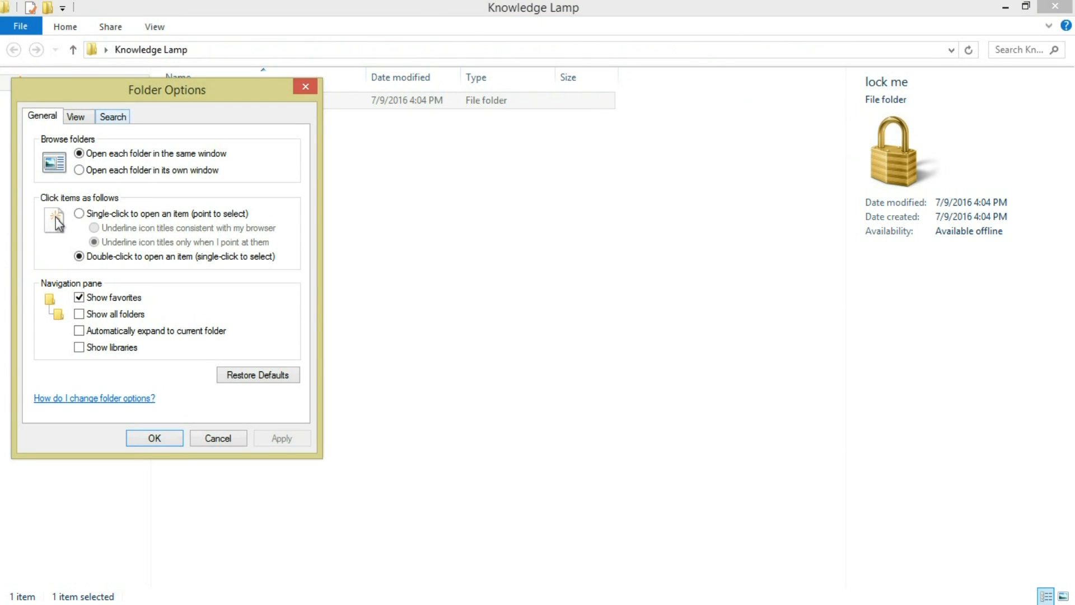
# - Stop hiding protected operating system files and accept the warning, revealing the CLSID suffix
pyautogui.click(76, 116)
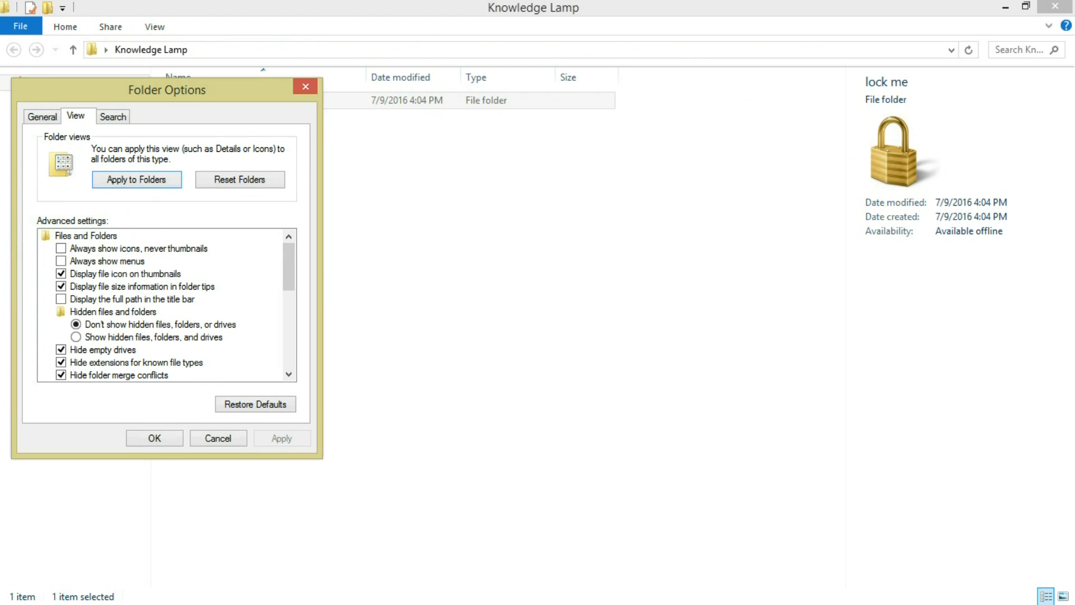
pyautogui.scroll(-3)
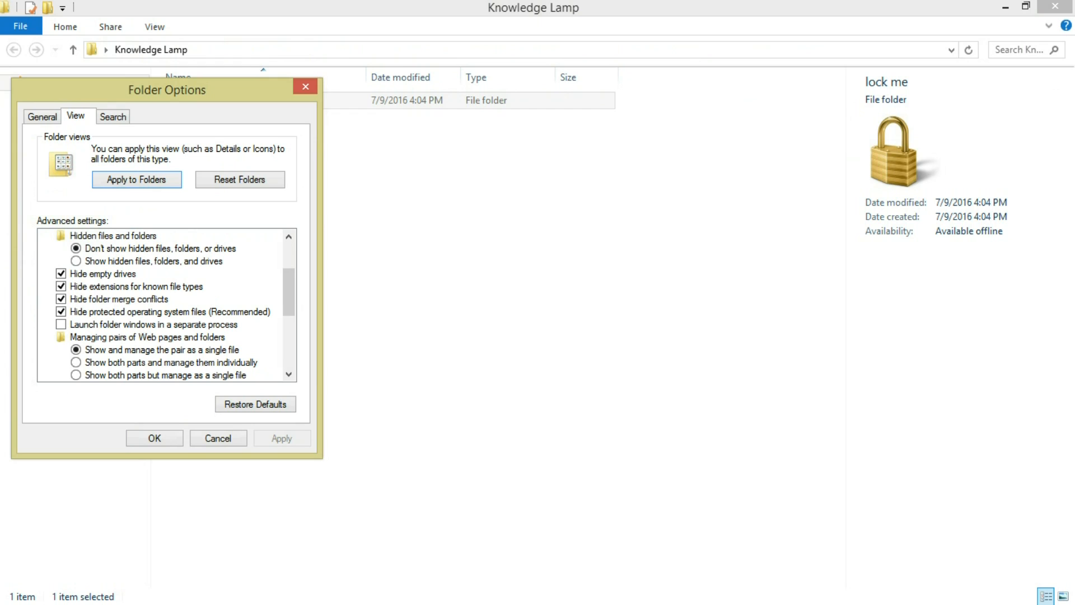
pyautogui.click(61, 313)
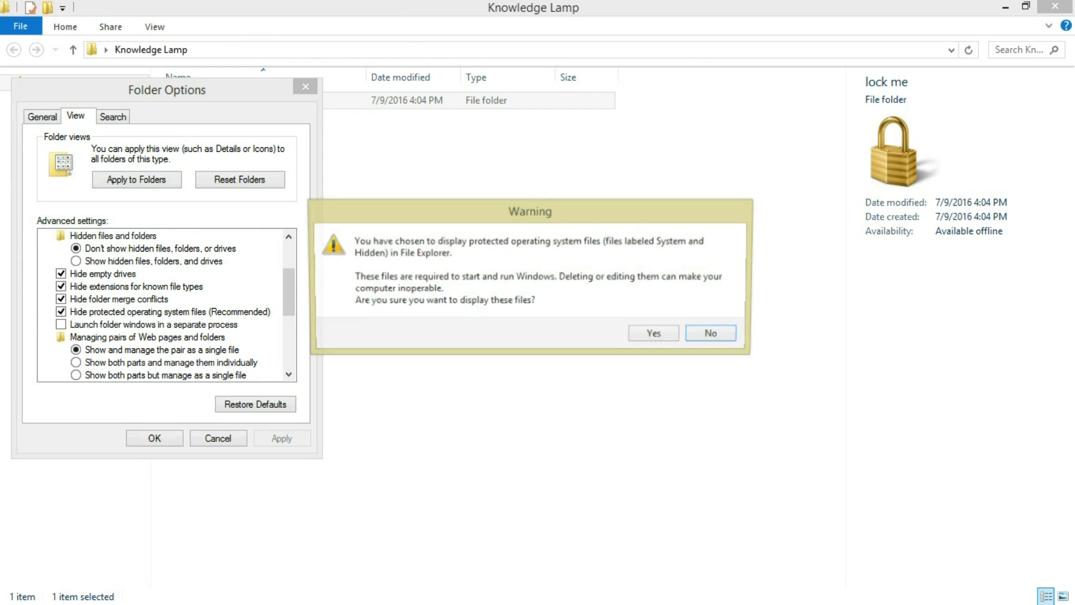
pyautogui.click(710, 332)
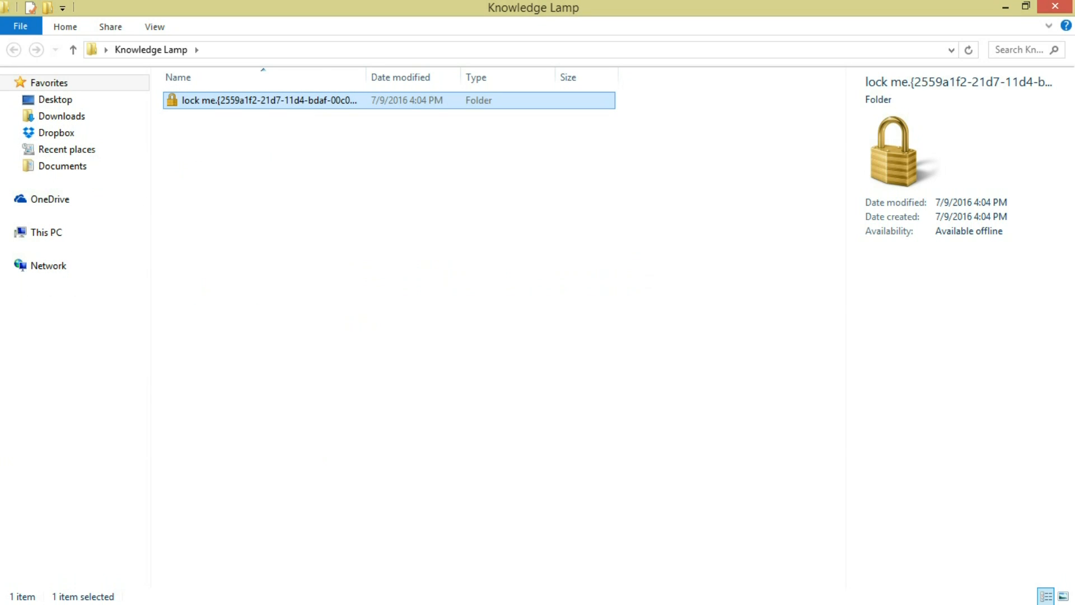
# - Start renaming the padlocked 'lock me.{2559a1f2-…}' folder from its context menu
pyautogui.rightClick(262, 99)
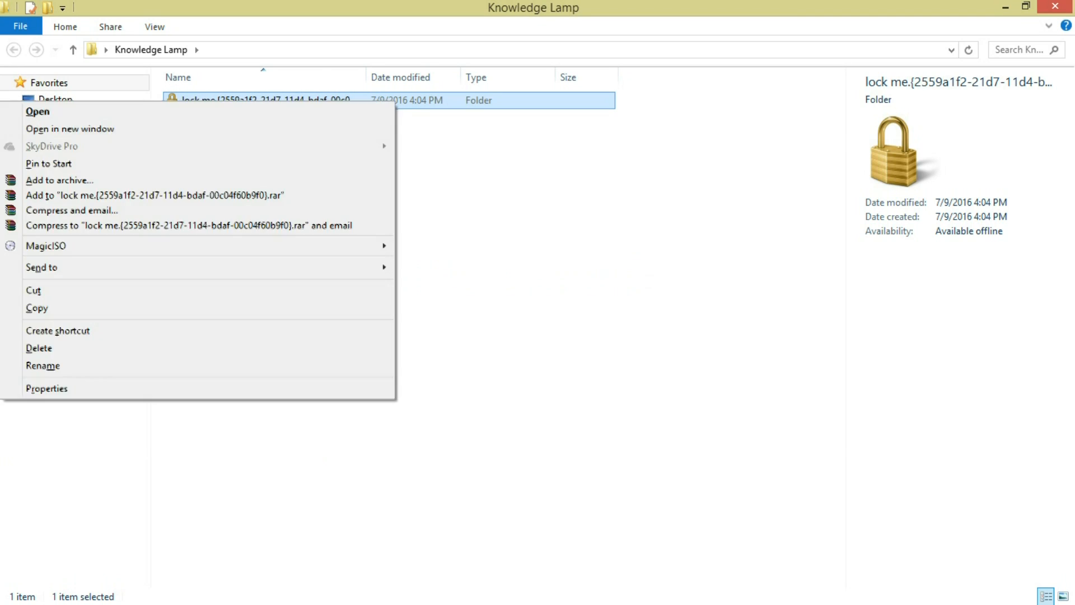
pyautogui.click(43, 365)
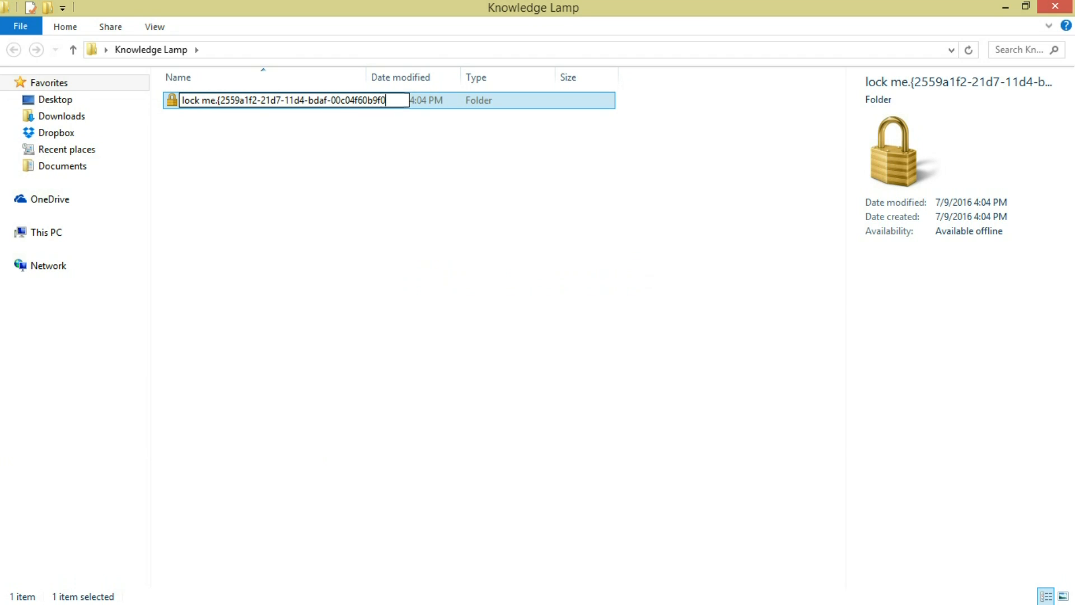